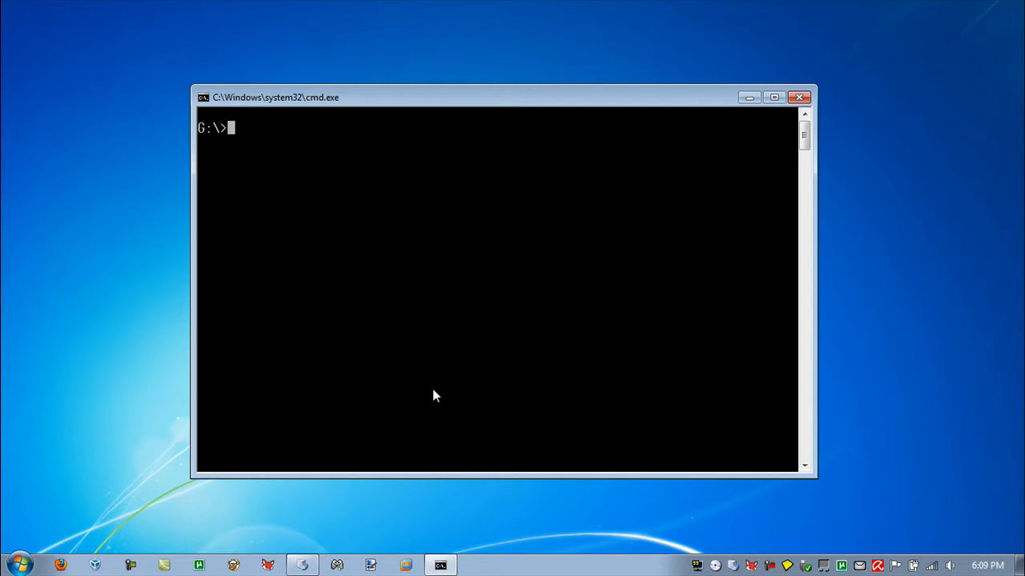
# - Launch the MS-DOS Editor on G:\autorun.inf with 'edit autorun.inf'
pyautogui.write('edit')
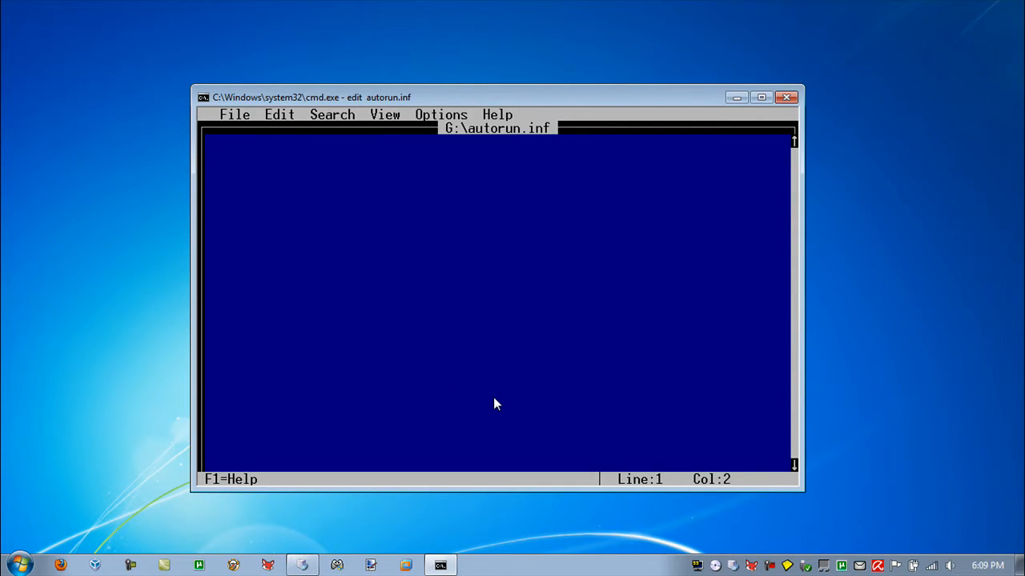
pyautogui.click(440, 115)
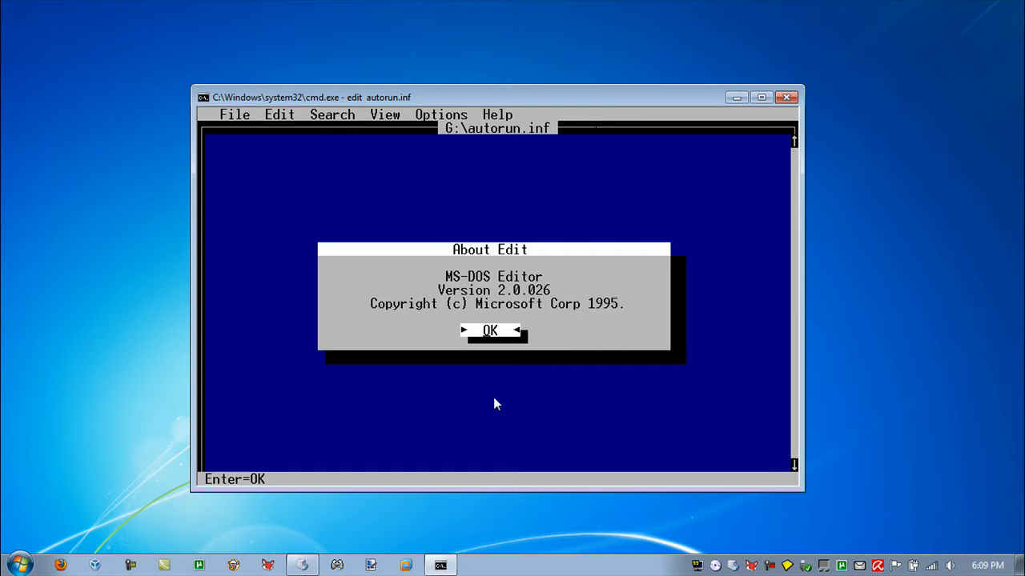
pyautogui.click(490, 330)
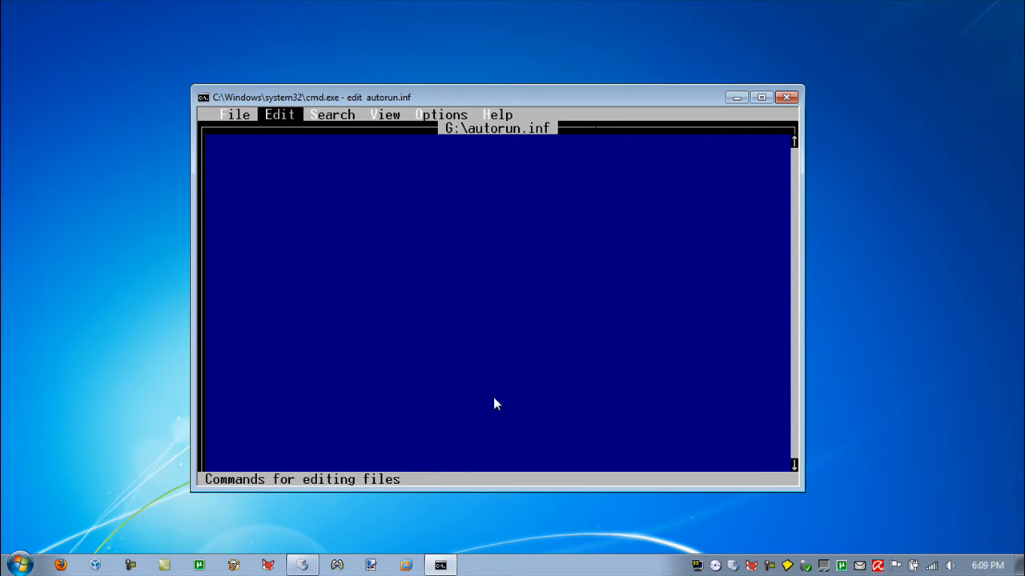
pyautogui.click(384, 116)
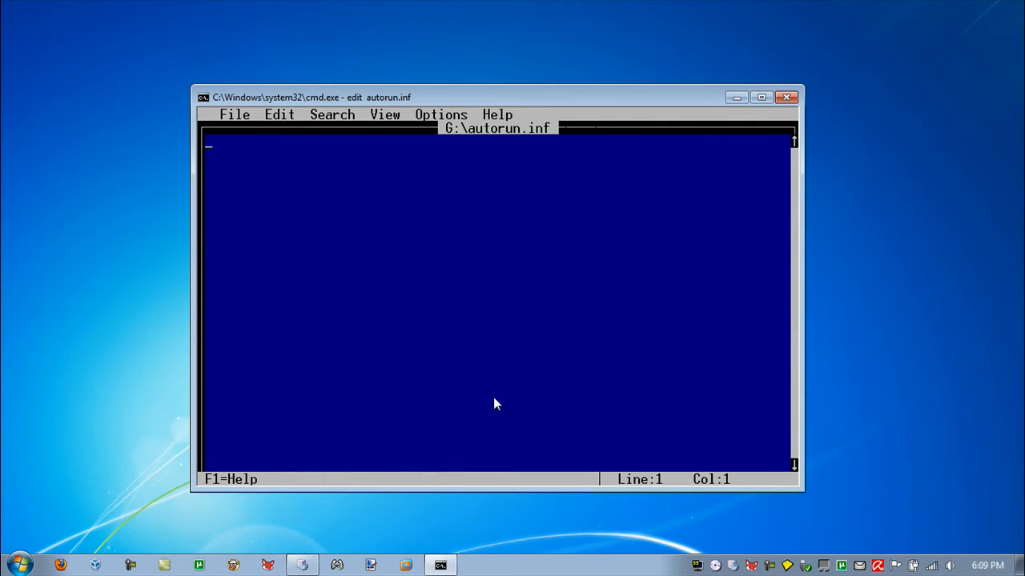
pyautogui.moveTo(400, 356)
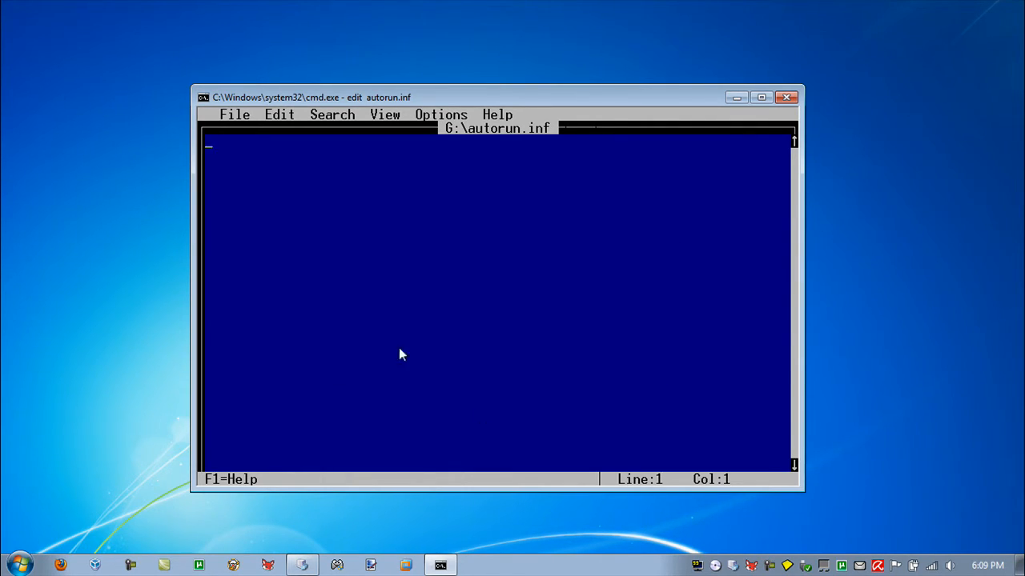
pyautogui.click(331, 114)
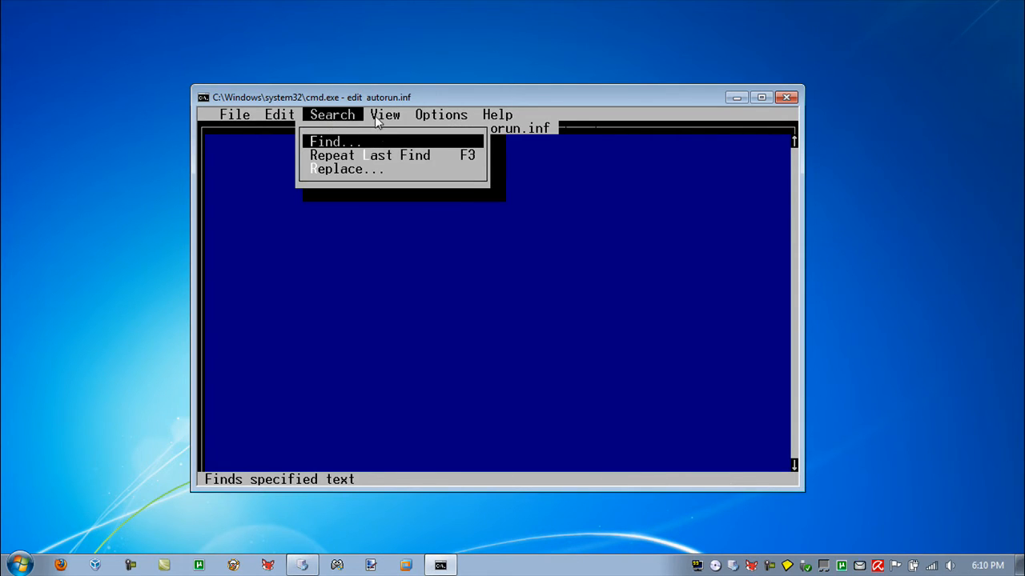
pyautogui.click(278, 115)
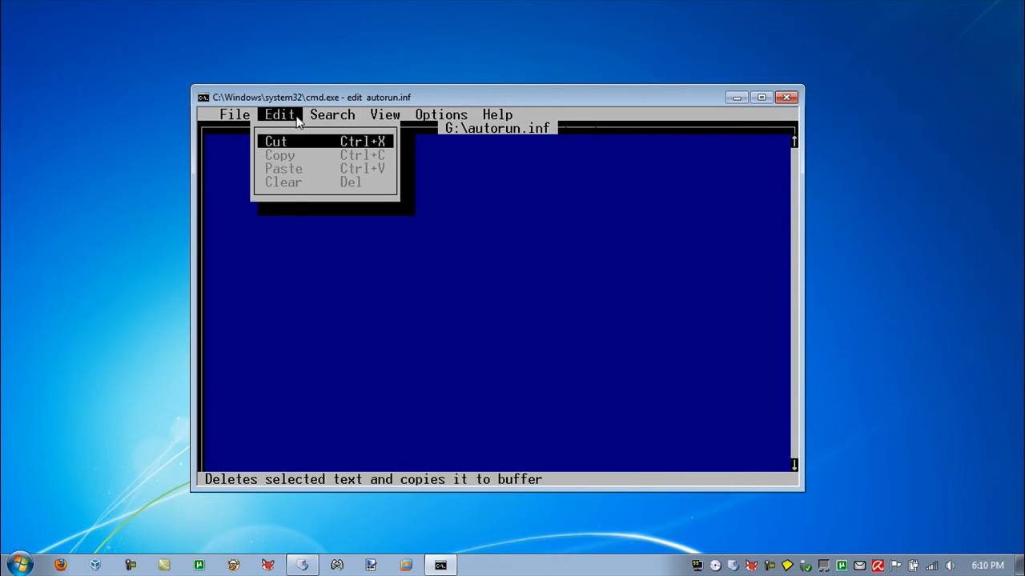
pyautogui.click(234, 113)
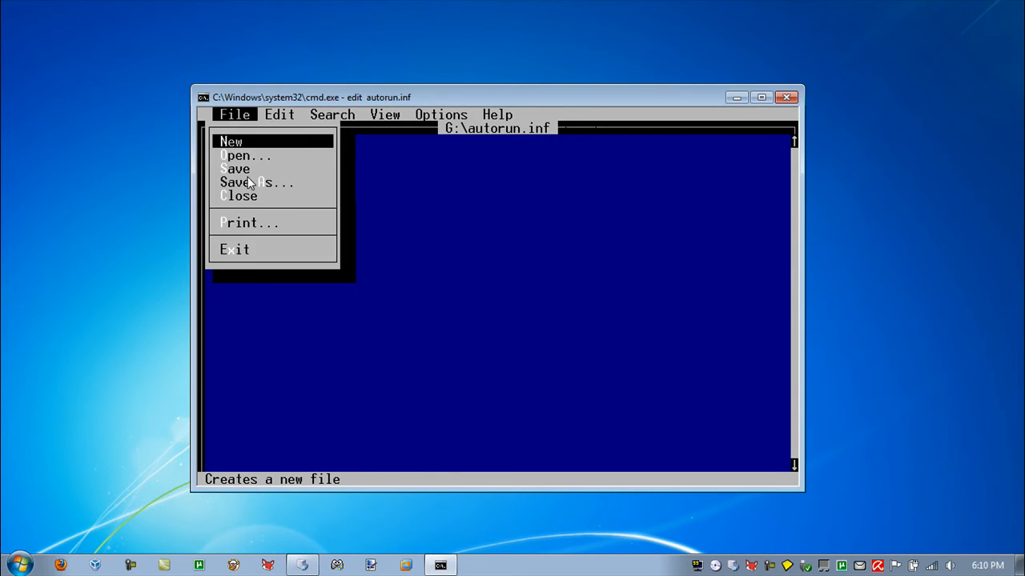
pyautogui.click(250, 222)
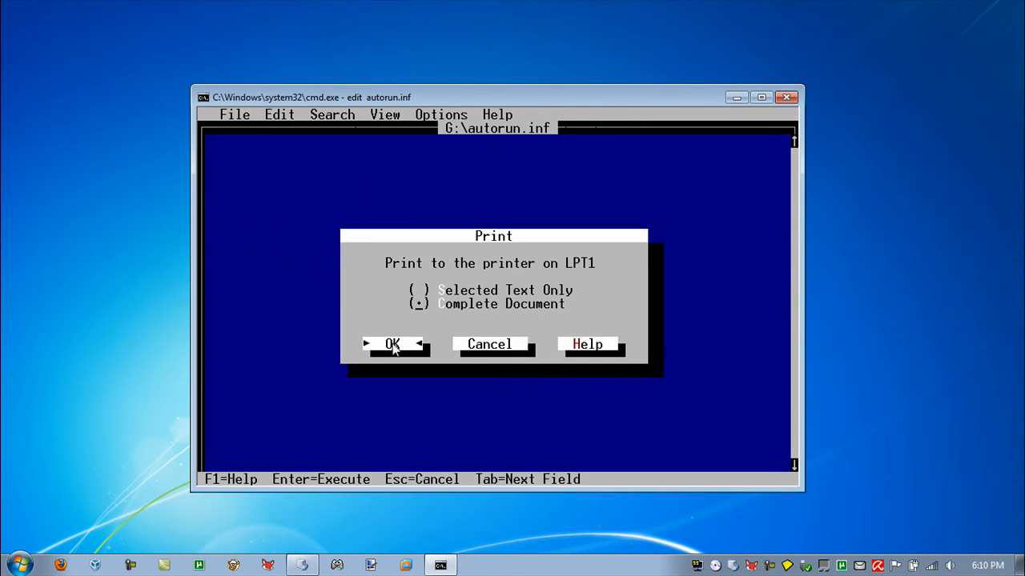
pyautogui.click(392, 344)
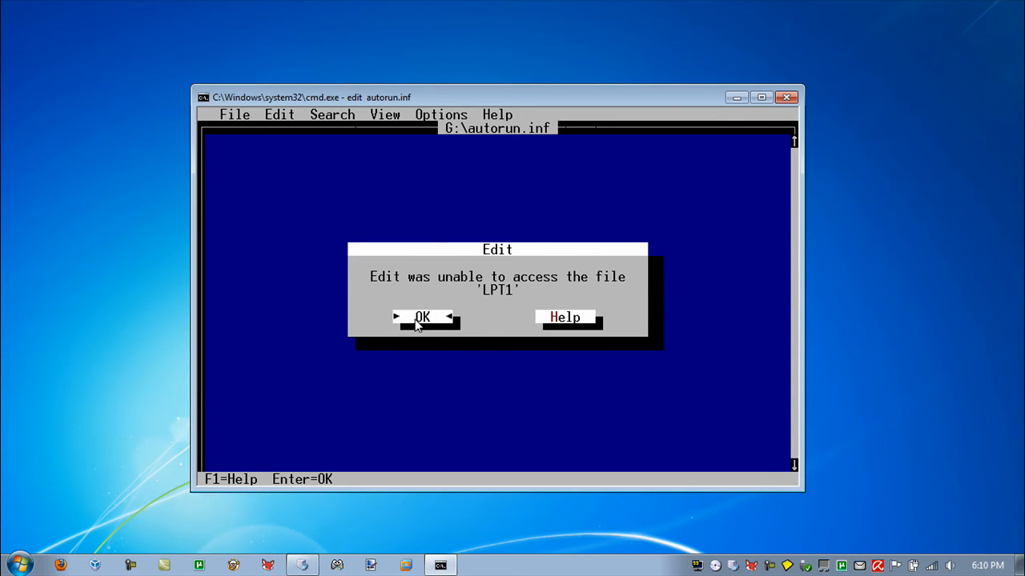
pyautogui.click(422, 317)
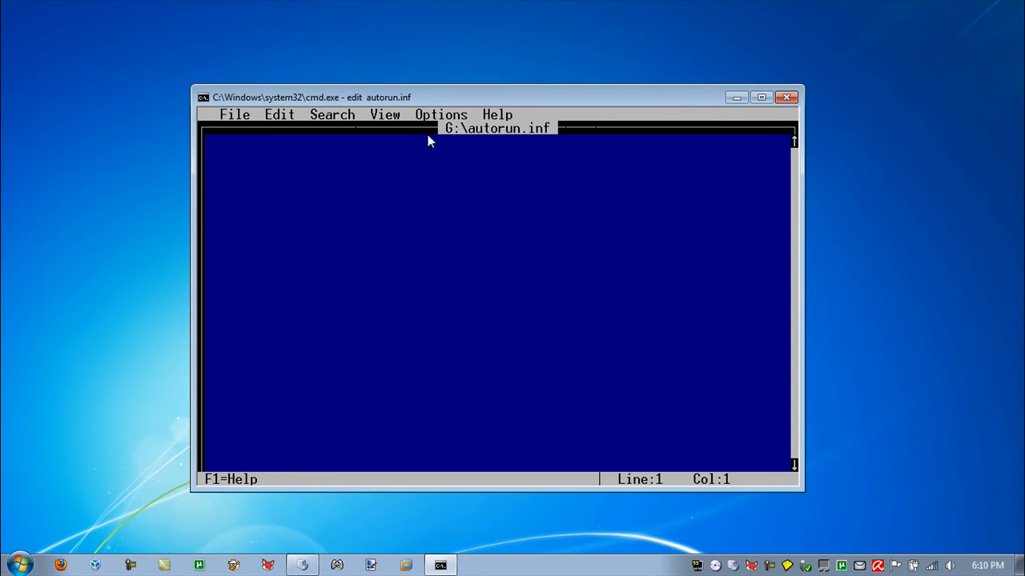
pyautogui.click(332, 115)
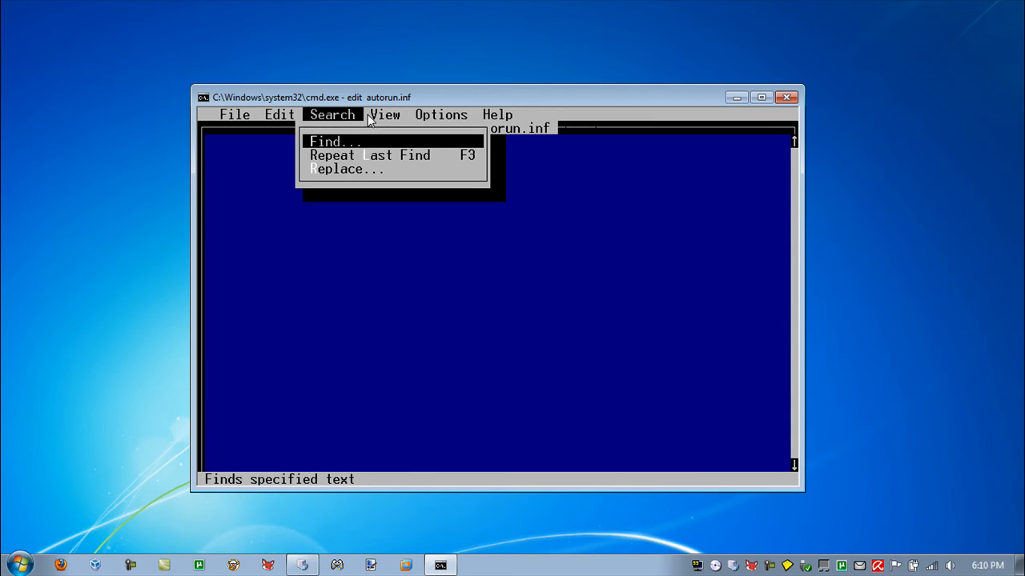
pyautogui.click(440, 116)
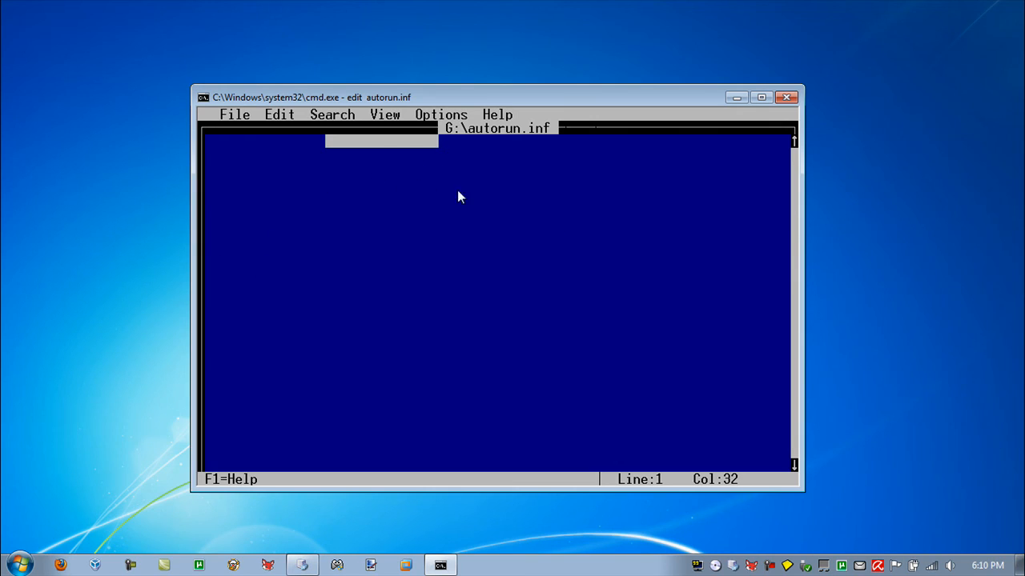
pyautogui.moveTo(572, 240)
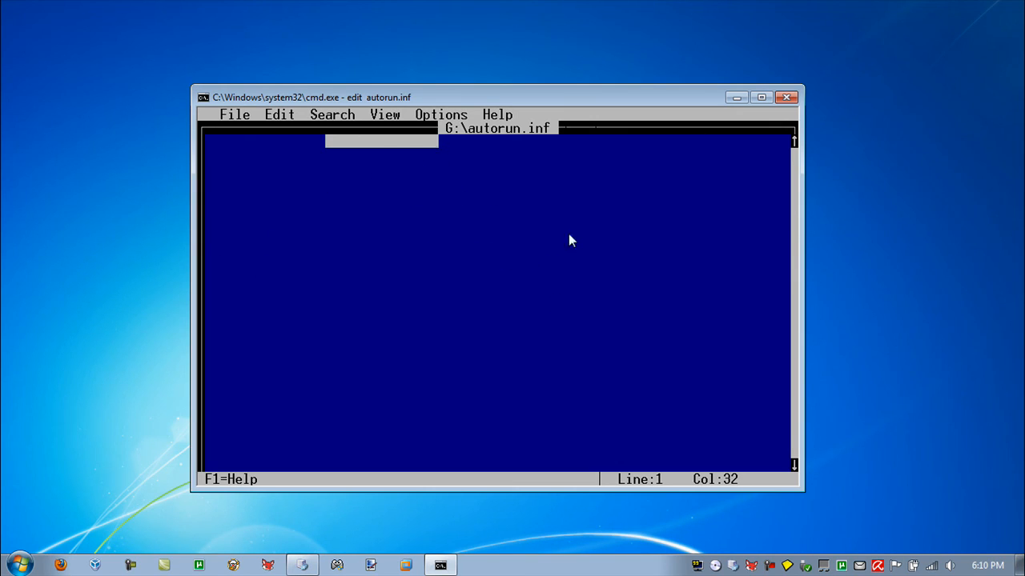